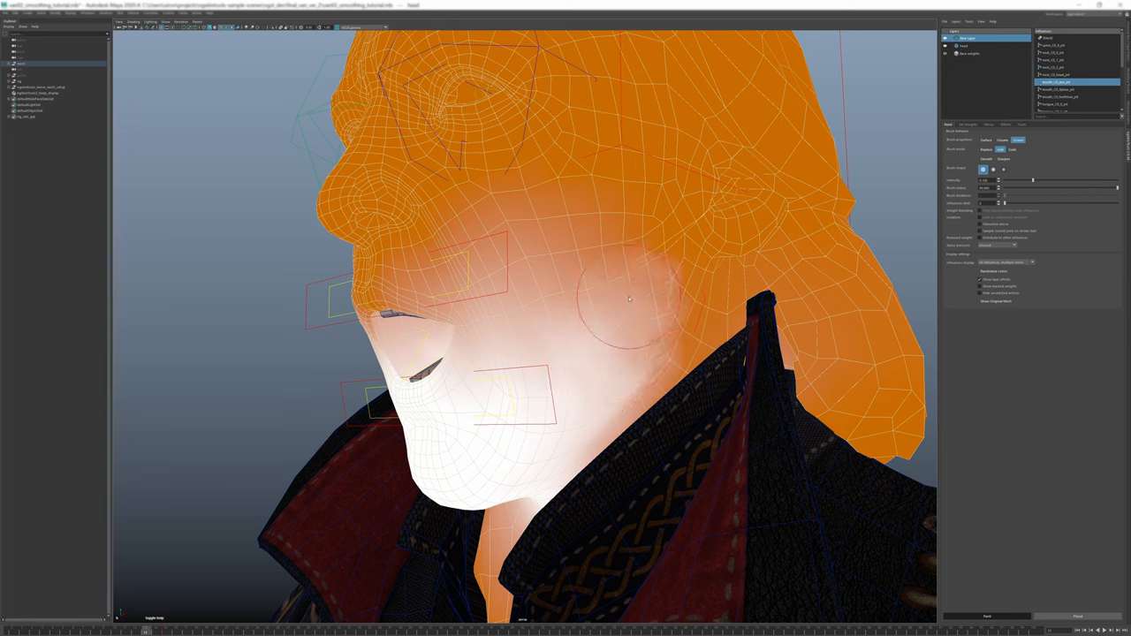
mouse_move(587, 424)
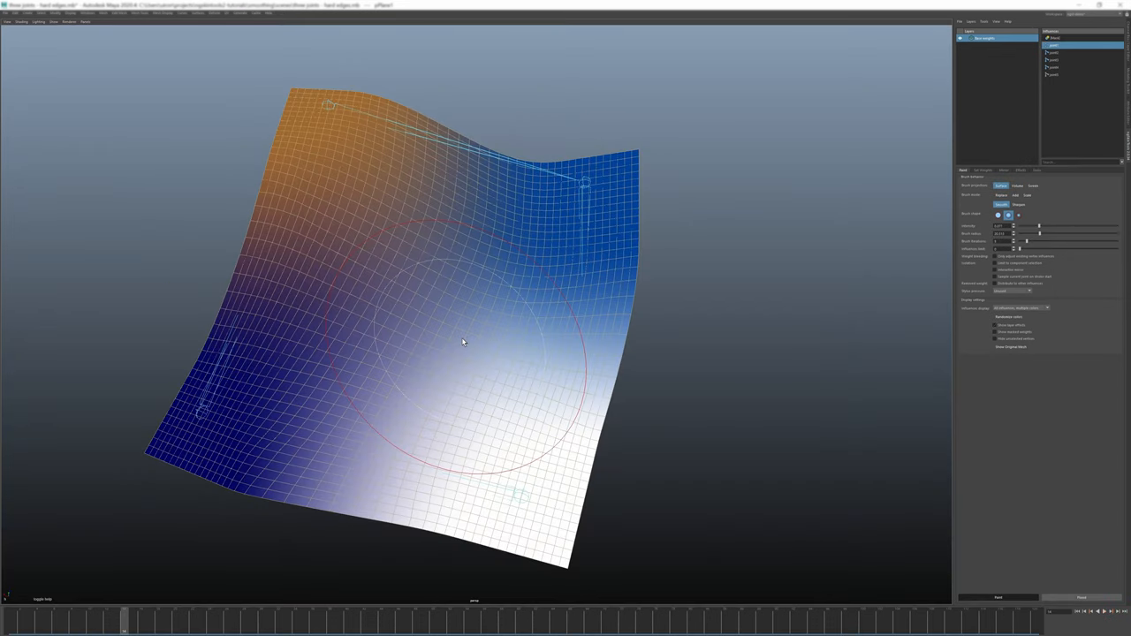
- Orbit the view to see the bent test plane from a different angle
drag(464, 343, 307, 392)
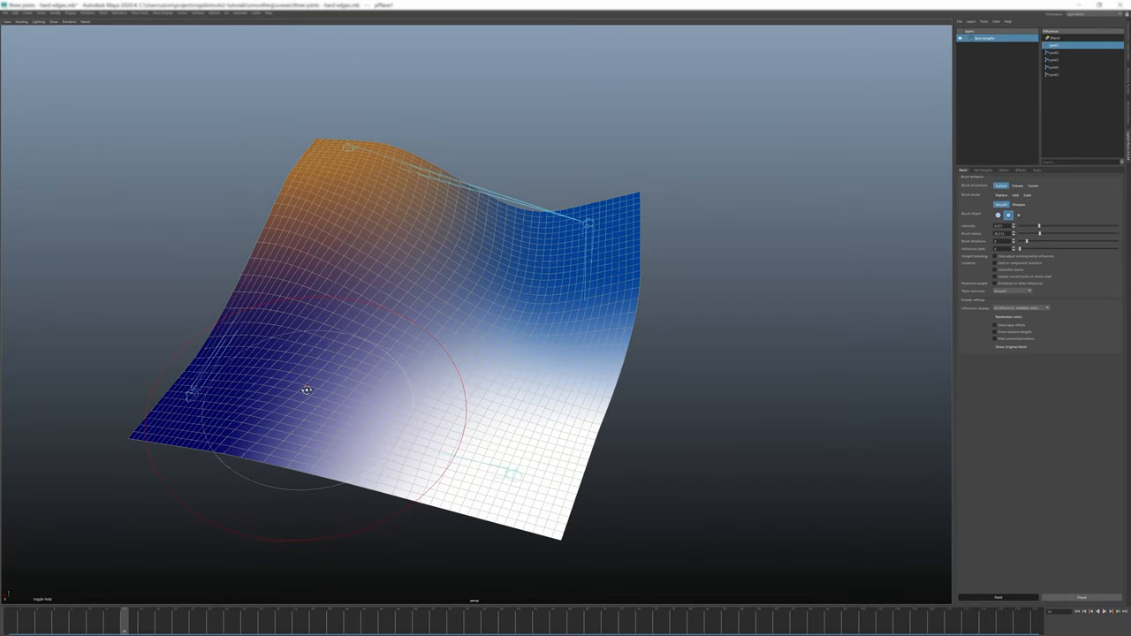
- Show current-influence weights only, then inspect two other joints' falloffs in turn
click(1021, 280)
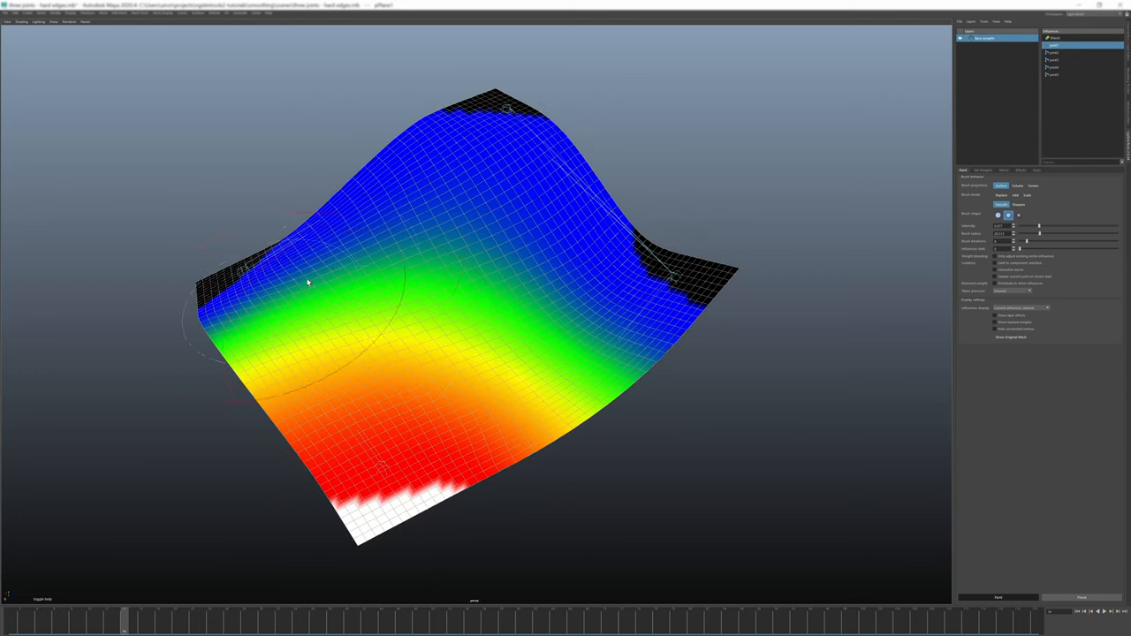
click(1053, 53)
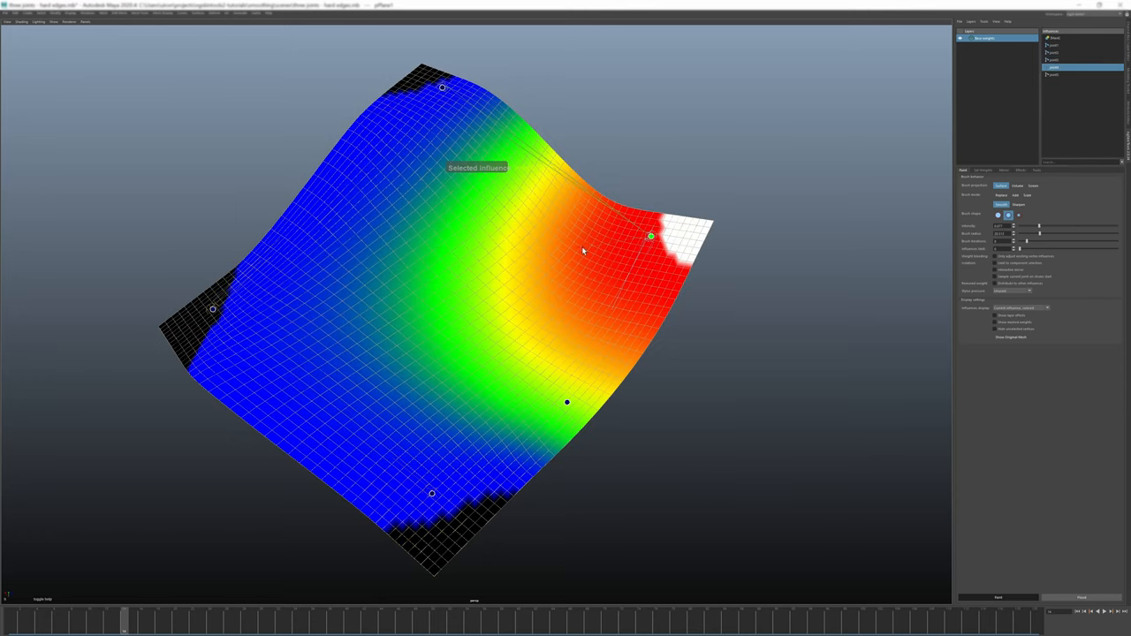
click(1070, 45)
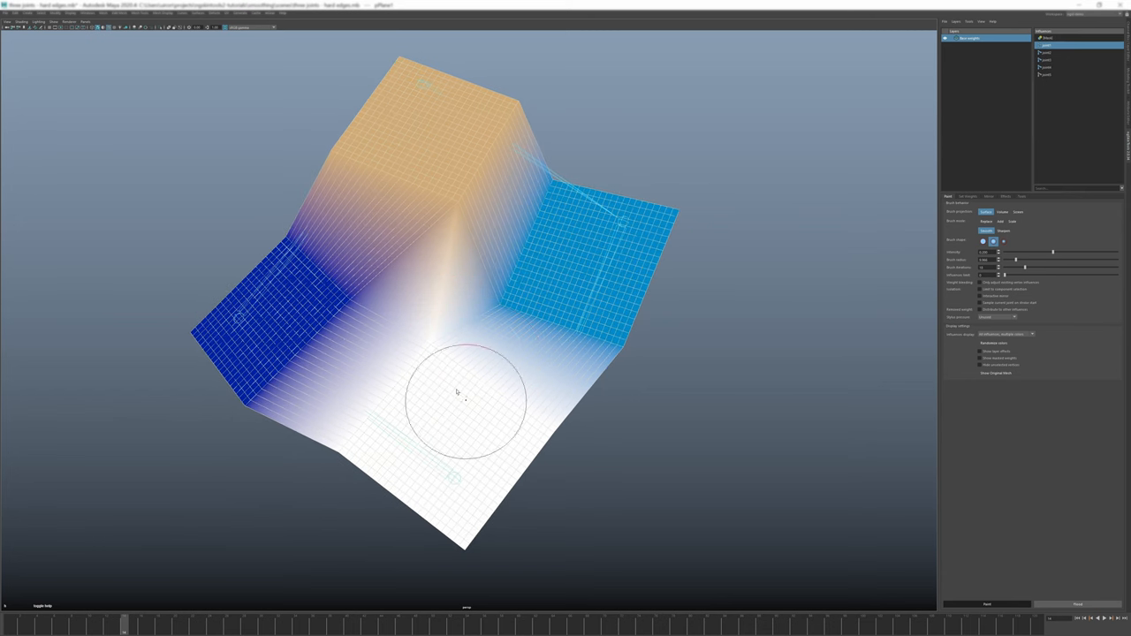
mouse_move(421, 302)
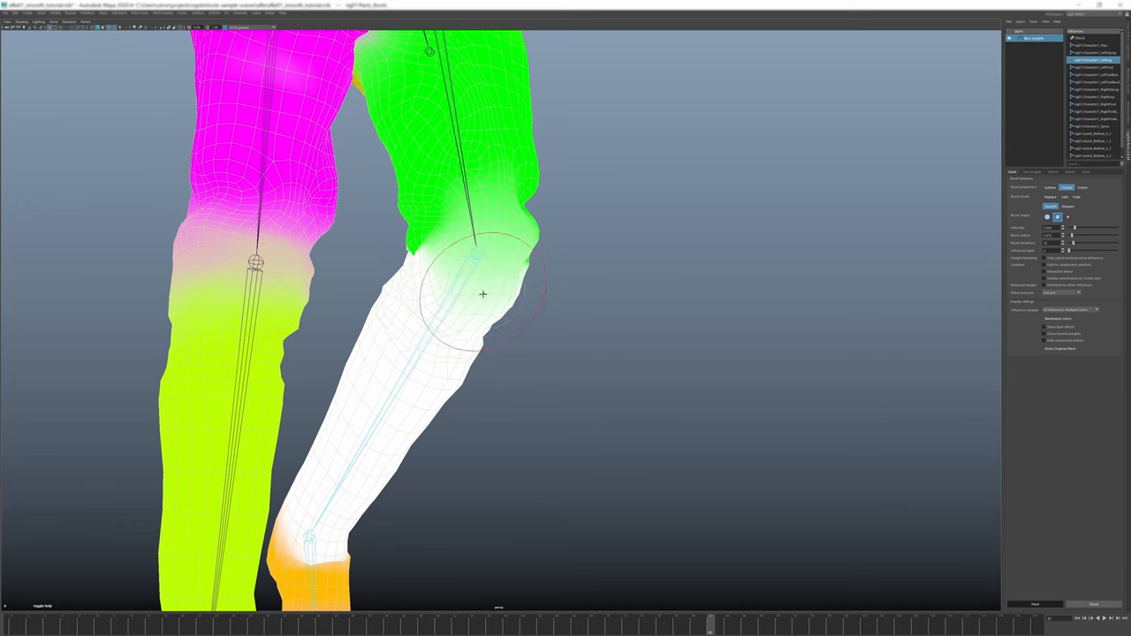
- Stroke the Smooth brush over the knee to blend thigh and shin weights
click(1060, 348)
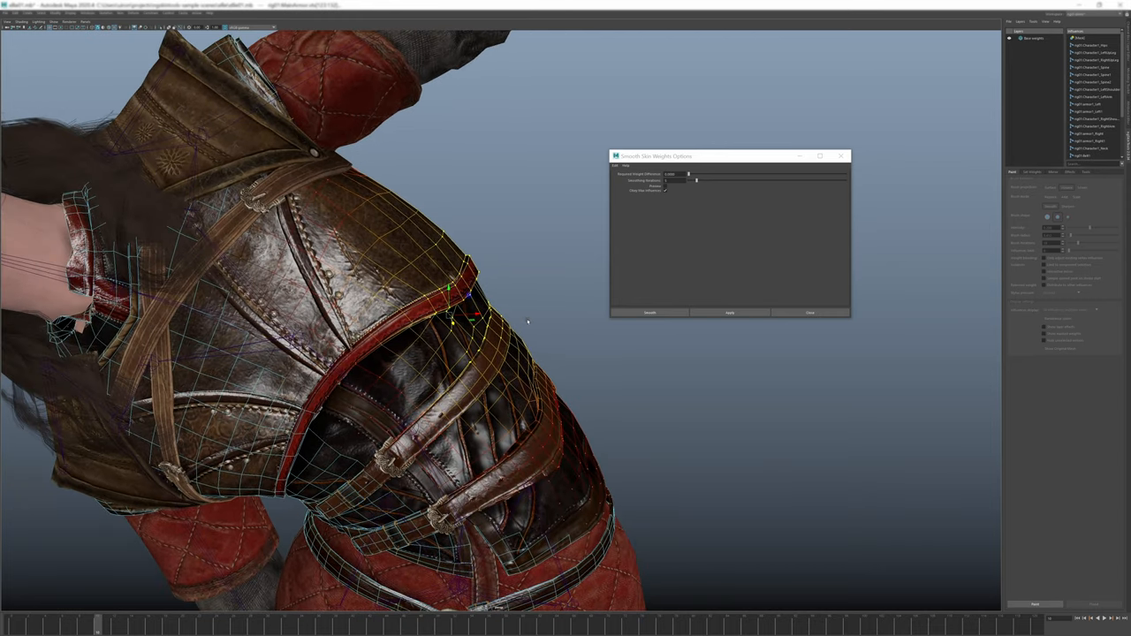
- Apply three passes of Smooth Skin Weights to the armour's shoulder-edge vertices
click(729, 312)
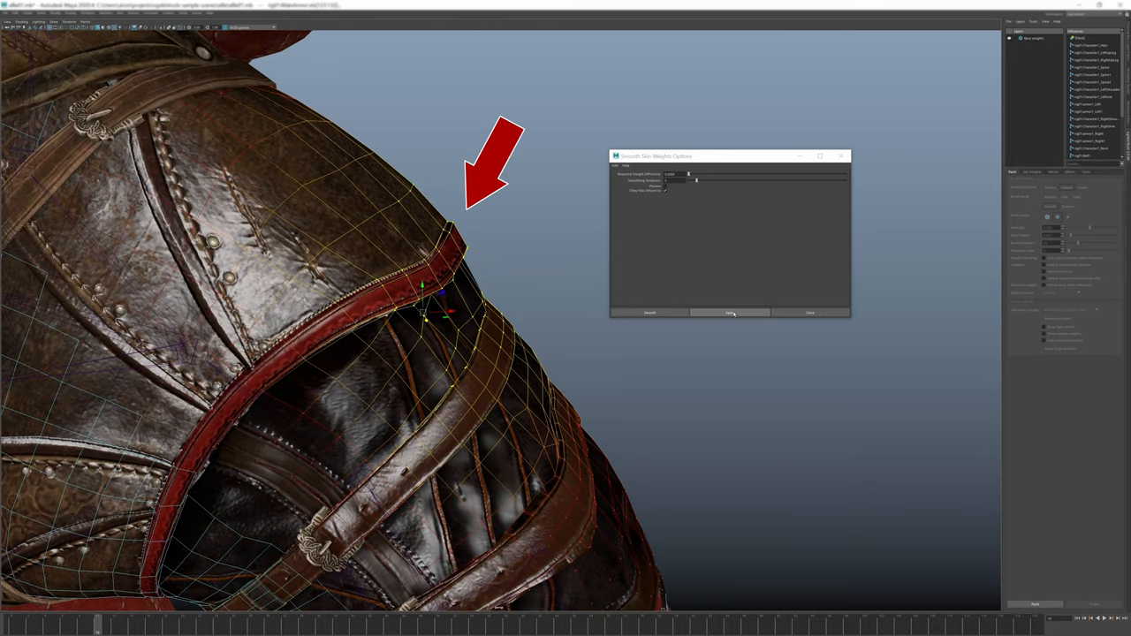
click(731, 313)
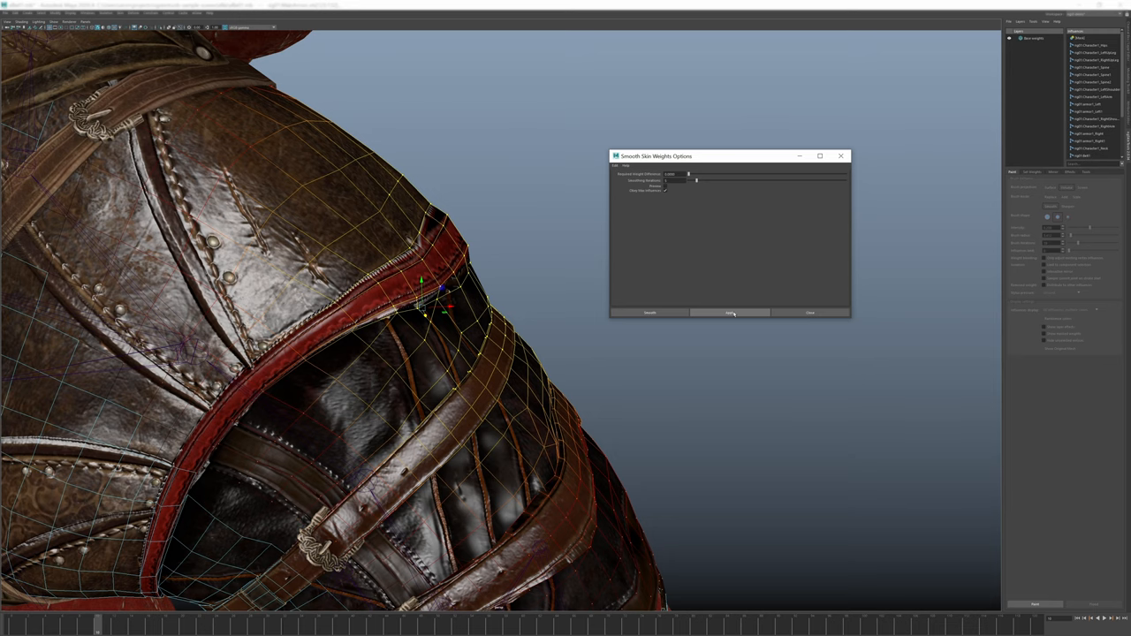
click(731, 313)
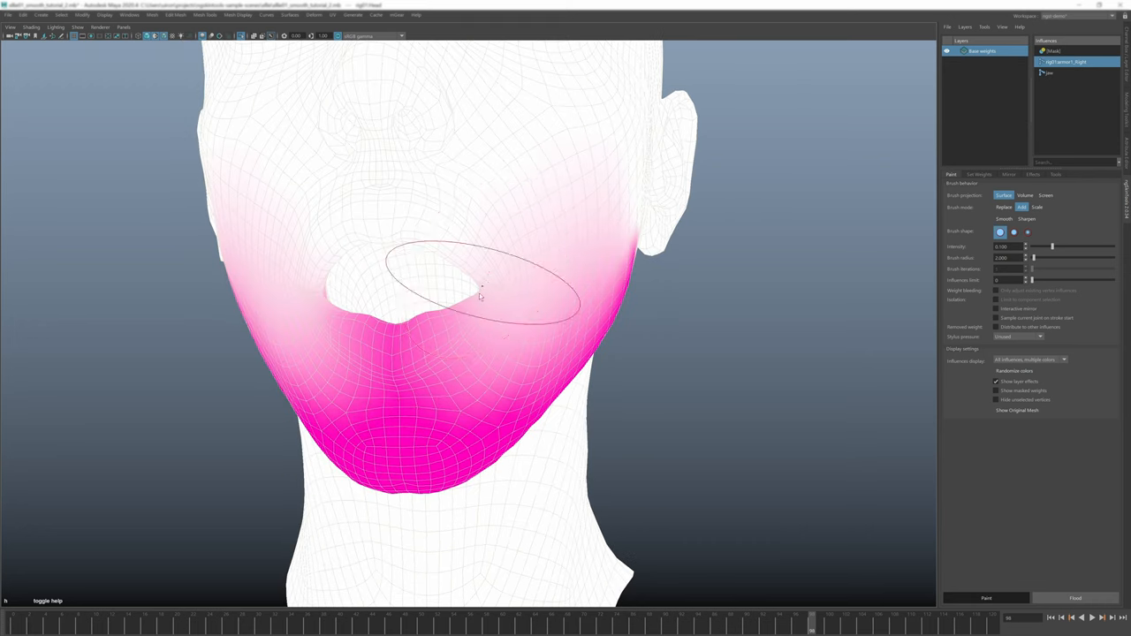
- Smooth the jaw weights near the mouth and the transition below the jaw
click(1049, 73)
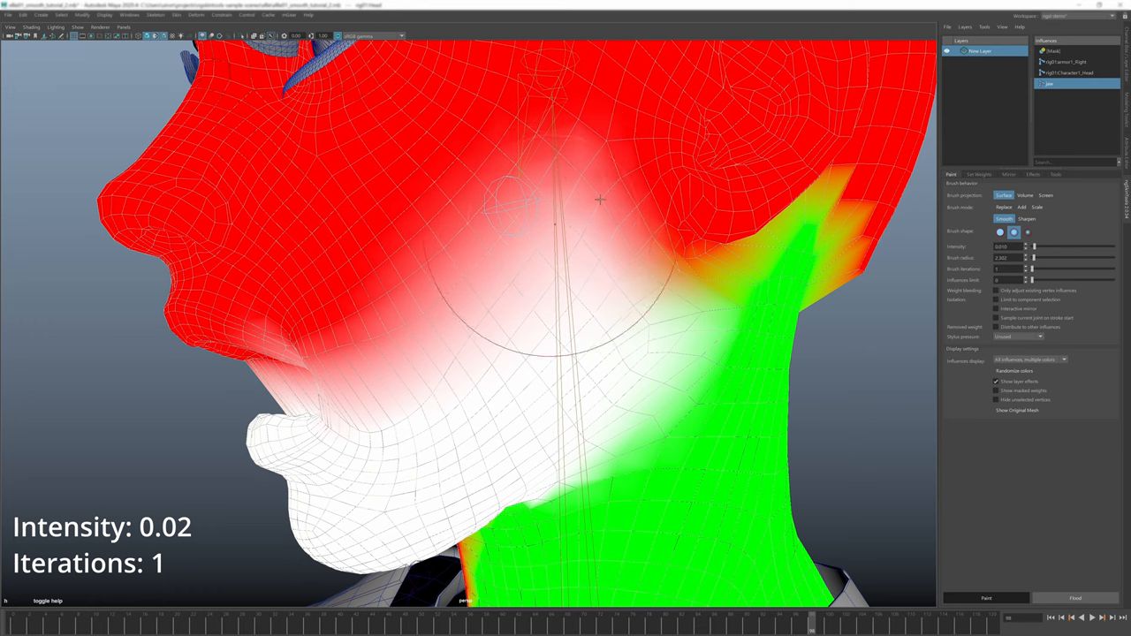
drag(601, 200, 569, 448)
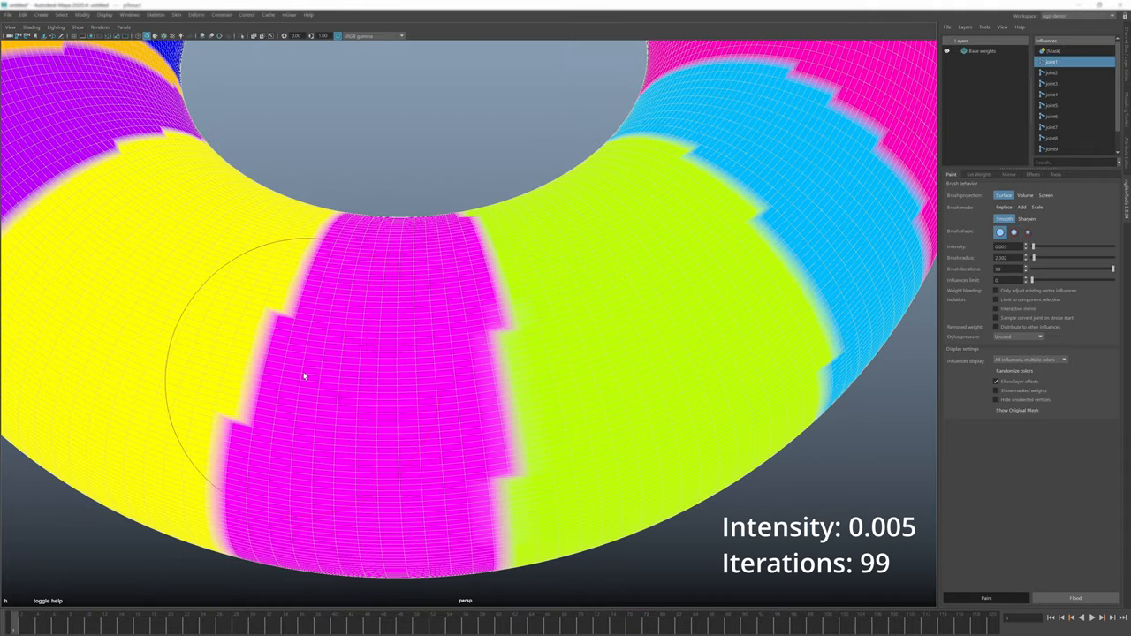
mouse_move(288, 380)
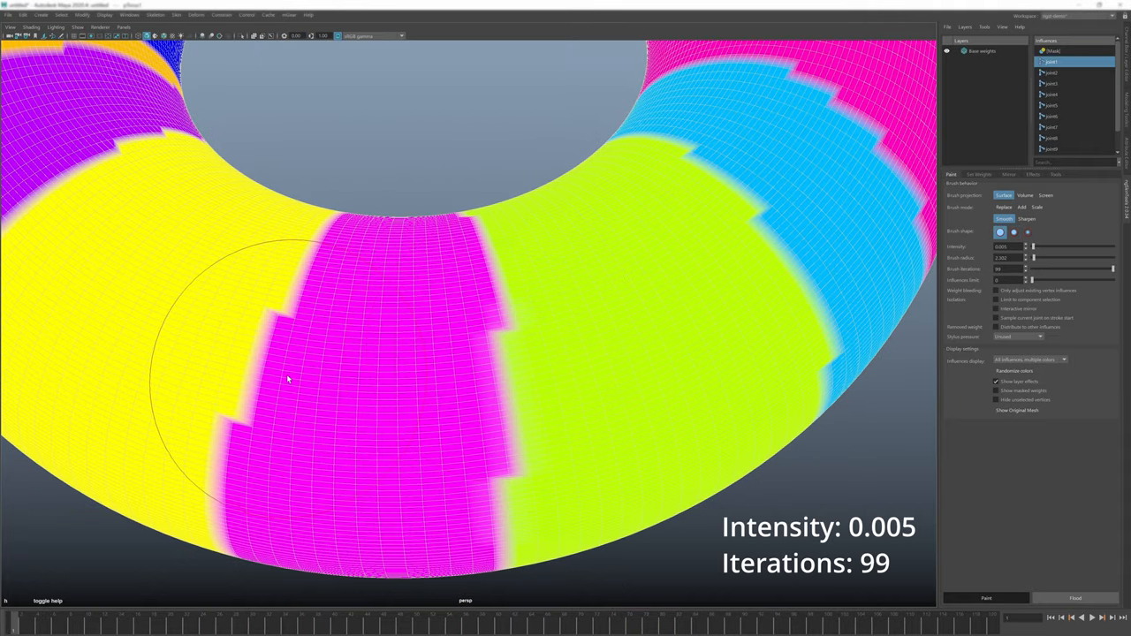
- Paint along the yellow–magenta and magenta–green band boundaries to blend them
drag(287, 380, 511, 332)
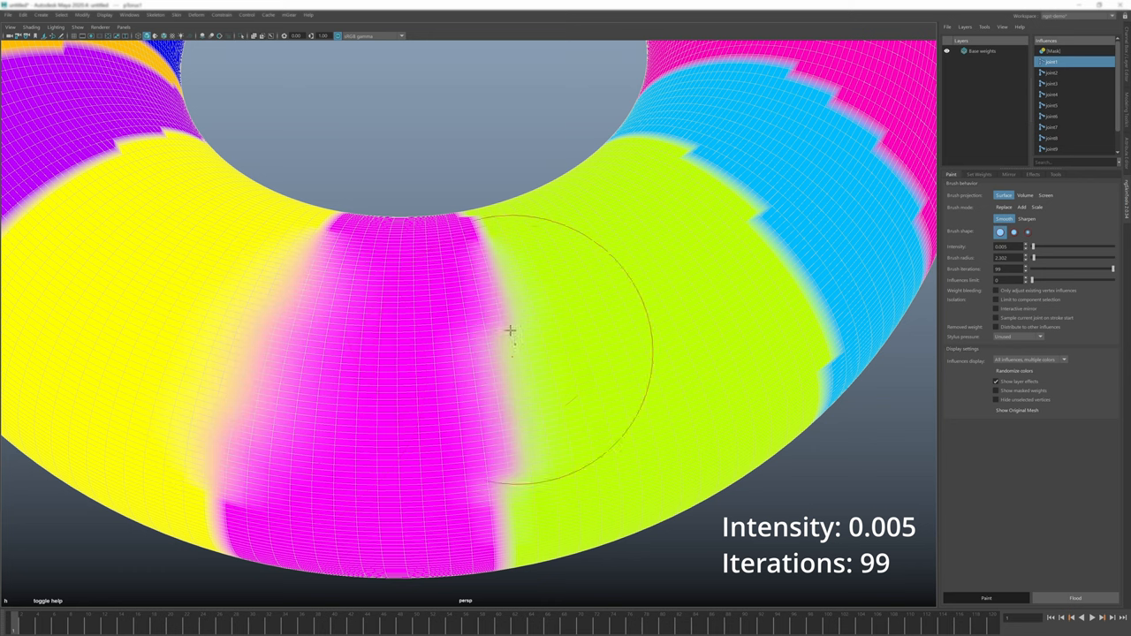
drag(513, 332, 353, 256)
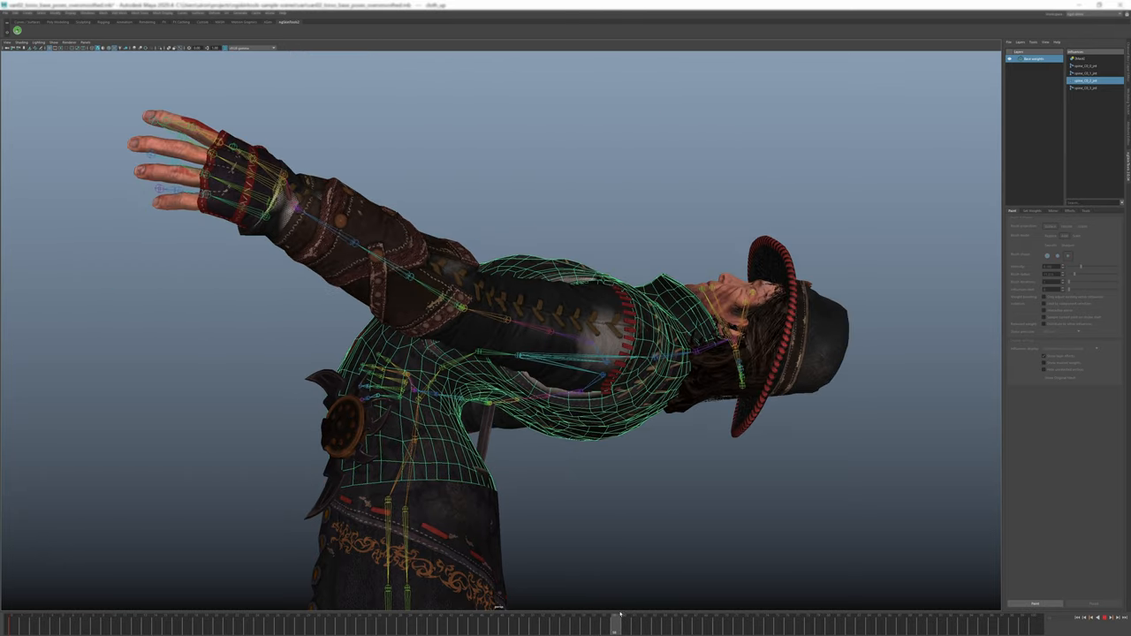
- Pick spine_C0_2_jnt in the Influences list to display its torso weights
click(1087, 71)
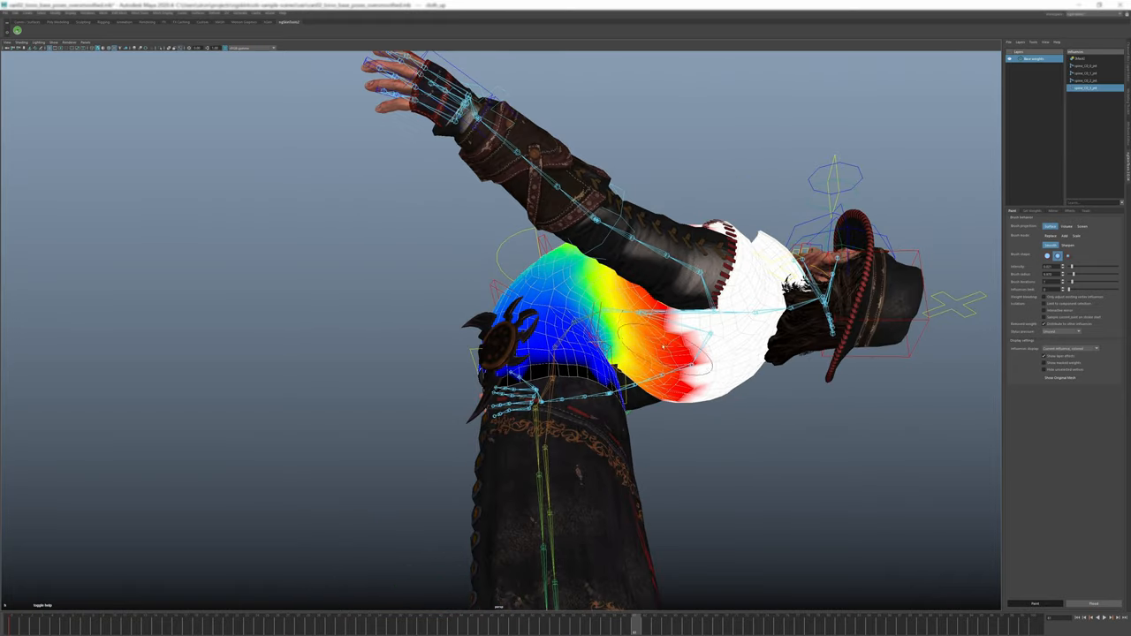
click(1083, 81)
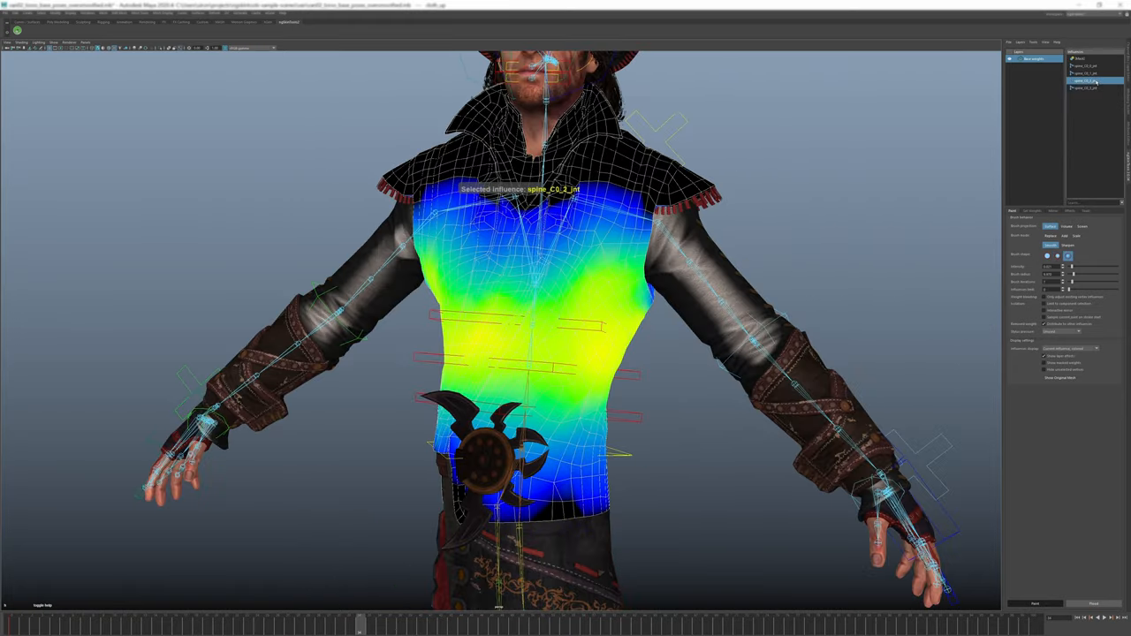
click(1085, 67)
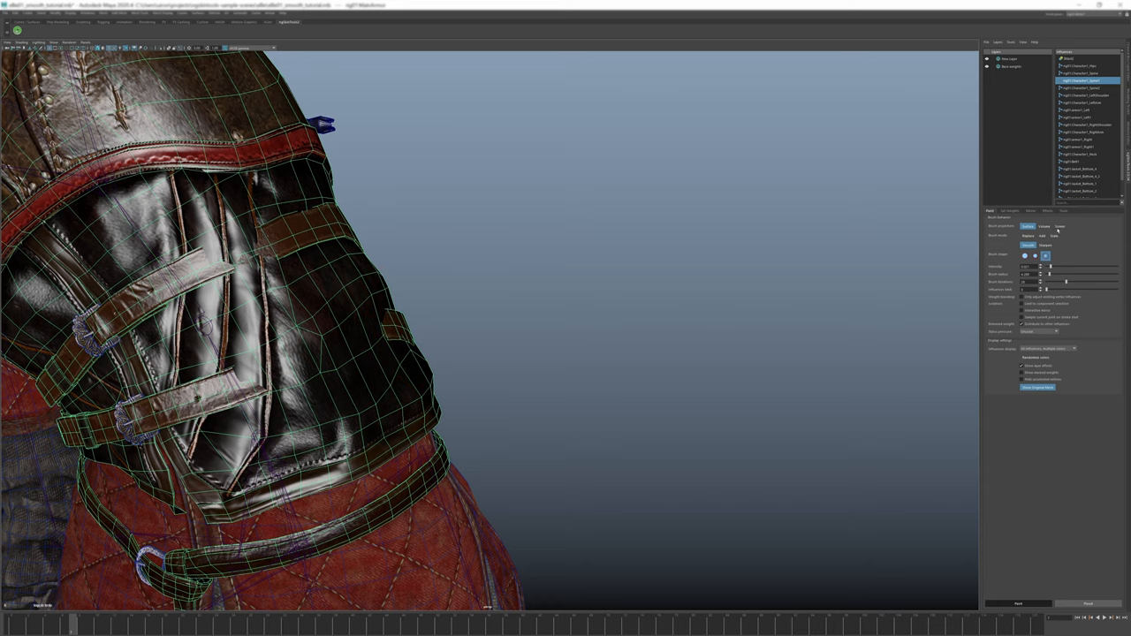
mouse_move(1058, 232)
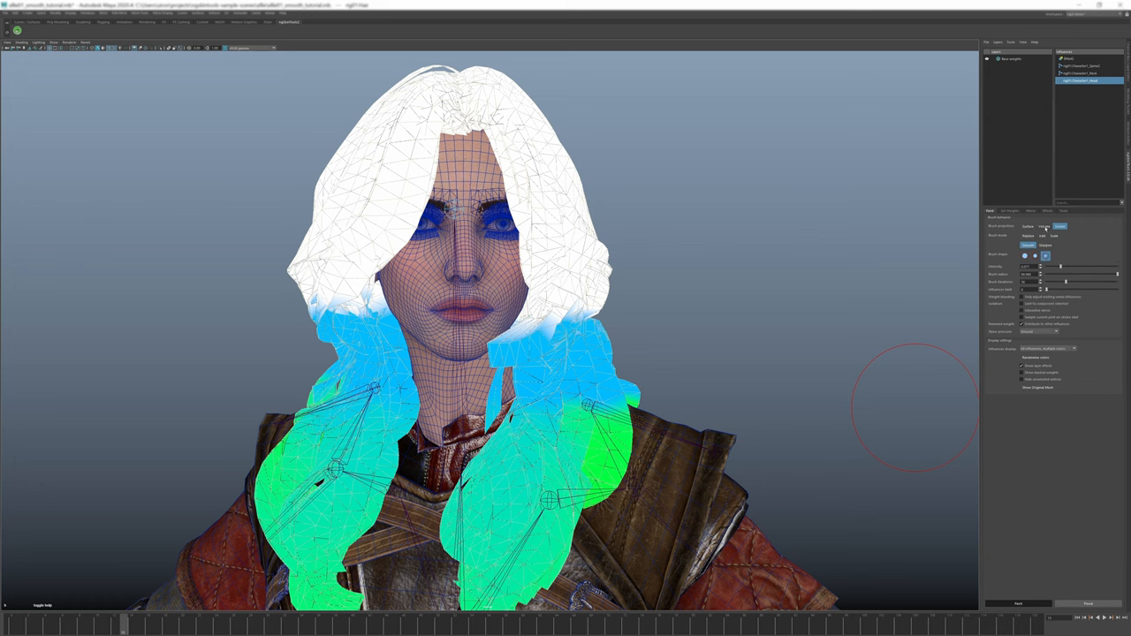
- Select the jaw influence and blur its hard upper weight edge into the cheek
click(1052, 227)
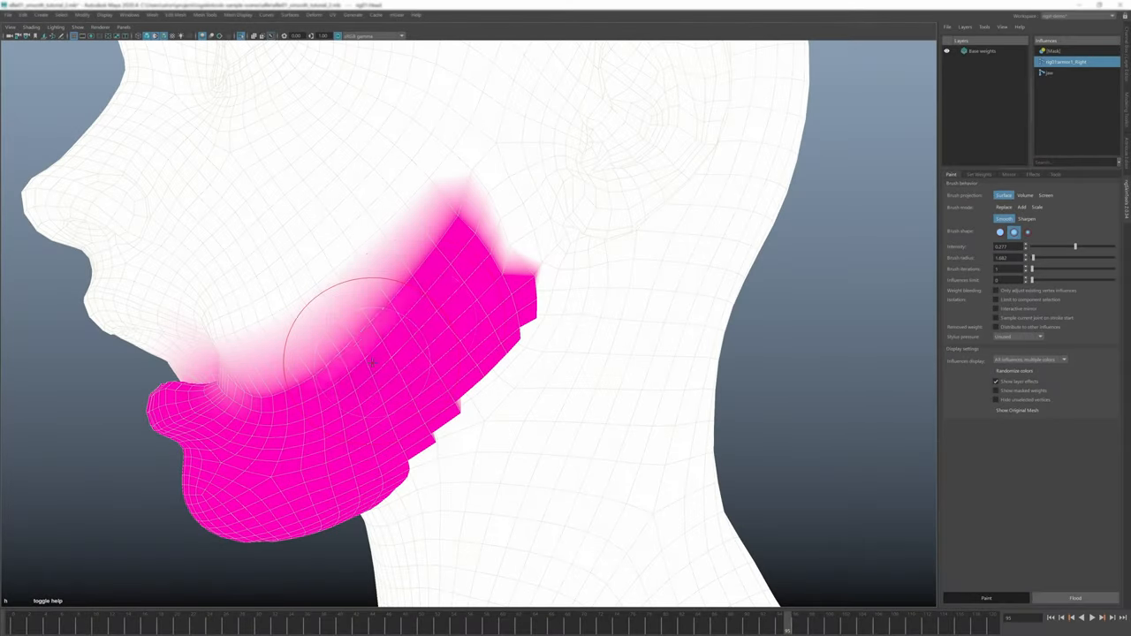
drag(372, 362, 377, 232)
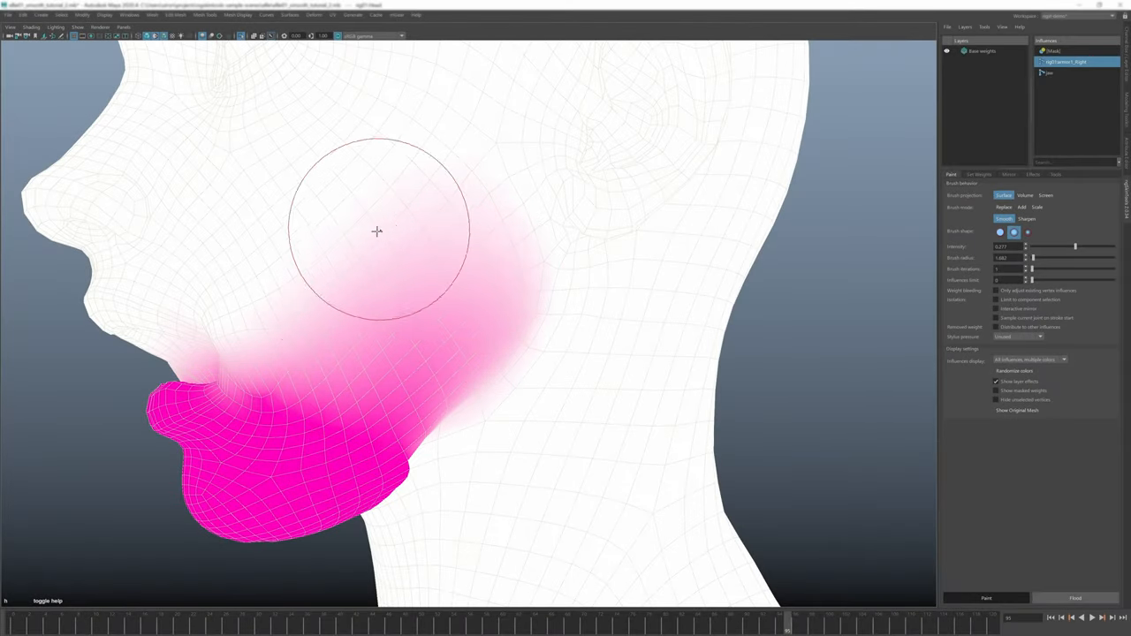